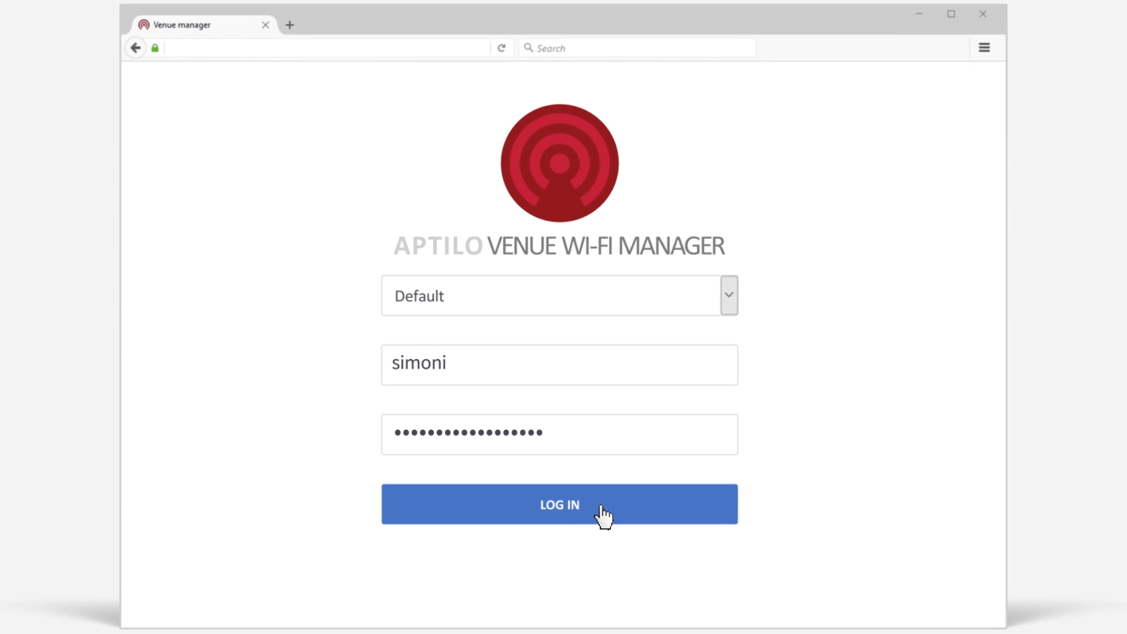
- Log in to the Default realm and view the Analytics dashboard usage charts
{"action": "left_click", "coordinate": [559, 503]}
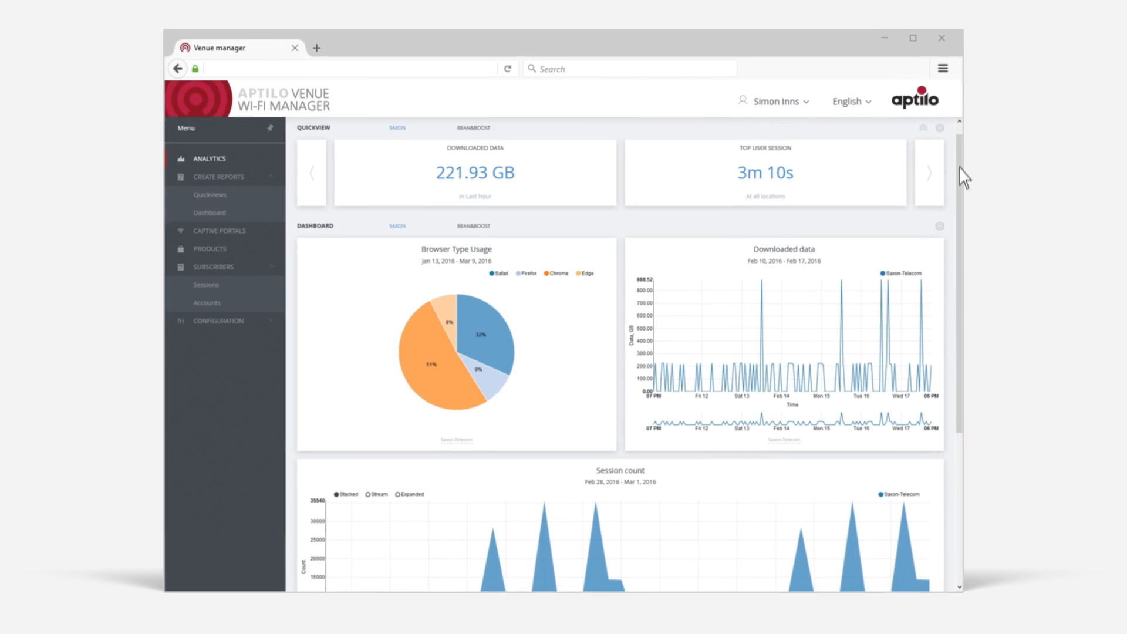
{"action": "scroll", "scroll_direction": "down", "scroll_amount": 3}
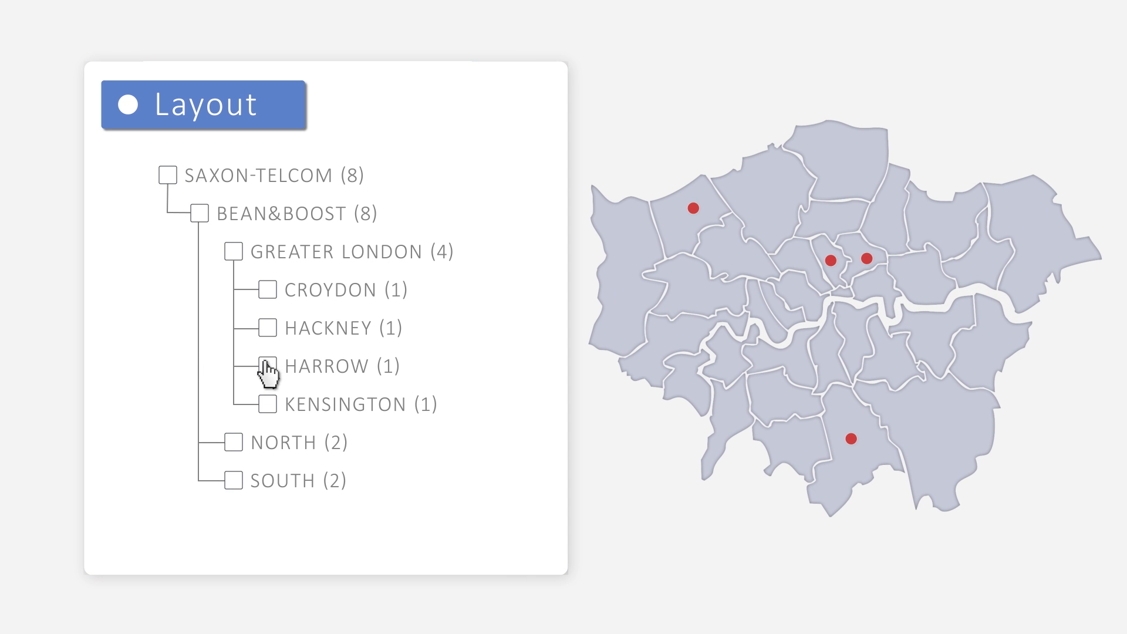
- Tick HARROW in the Layout tree to show its Access, Control and Editing permissions
{"action": "left_click", "coordinate": [267, 366]}
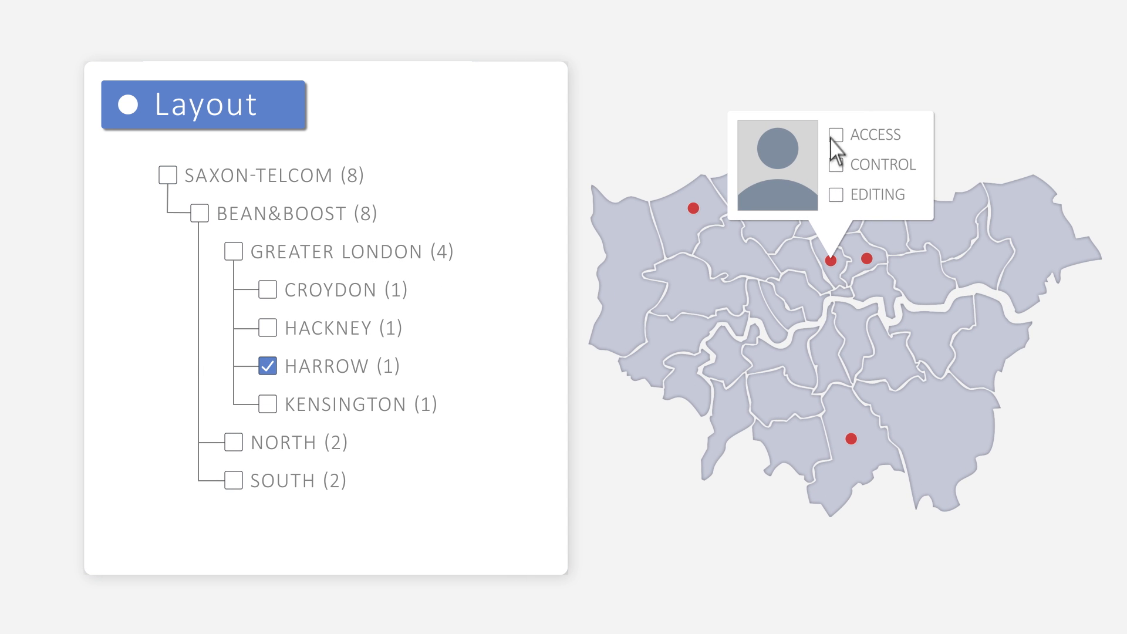